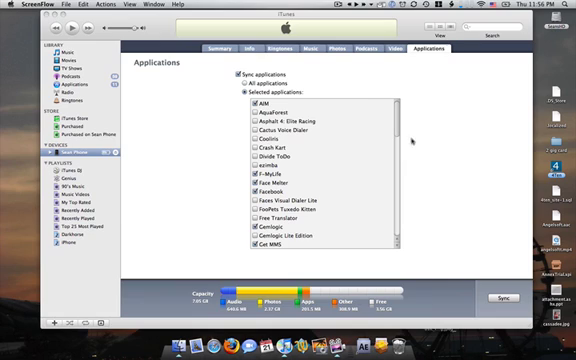
Open the iPhone's Summary tab to see its software version and Restore option.
{"action": "left_click", "coordinate": [250, 48]}
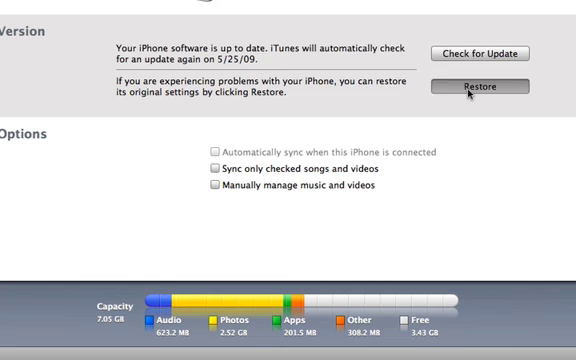
{"action": "left_click", "coordinate": [485, 86]}
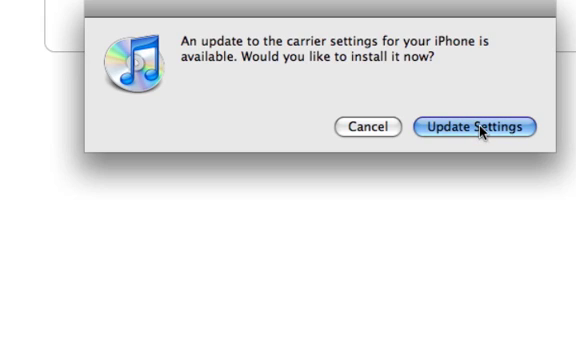
{"action": "mouse_move", "coordinate": [380, 129]}
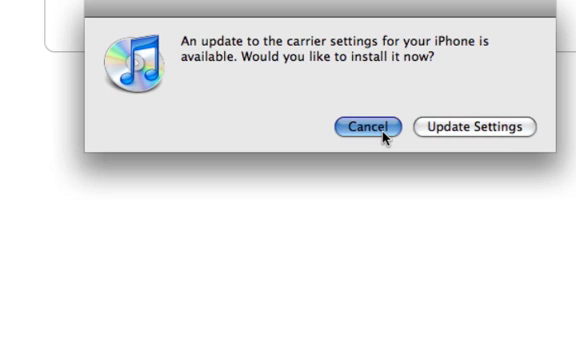
Cancel the carrier settings update alert instead of updating.
{"action": "left_click", "coordinate": [372, 126]}
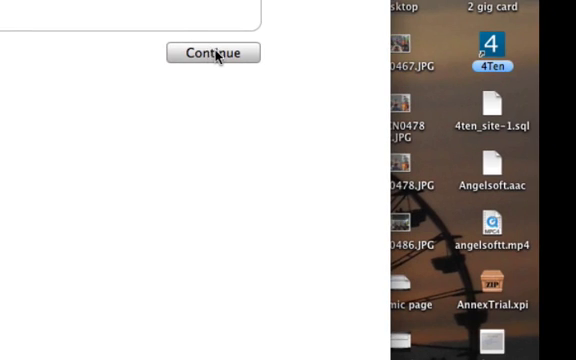
Continue past the iPhone setup screen and select Music in the Library sidebar.
{"action": "left_click", "coordinate": [214, 53]}
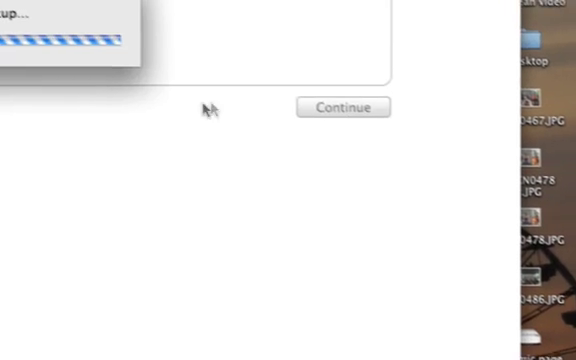
{"action": "left_click", "coordinate": [342, 106]}
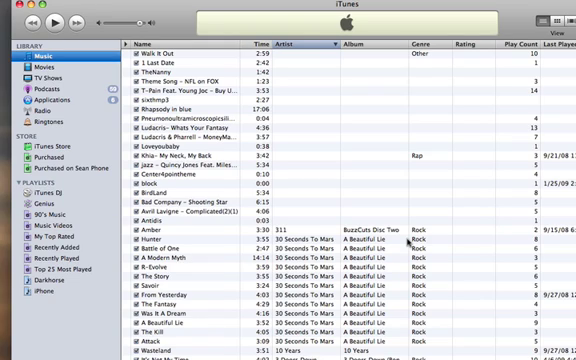
{"action": "scroll", "scroll_direction": "down", "scroll_amount": 3}
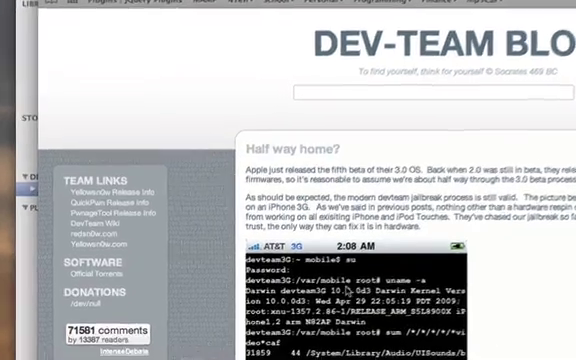
Scroll down the Dev-Team blog's 'Half way home?' post.
{"action": "scroll", "scroll_direction": "down", "scroll_amount": 3}
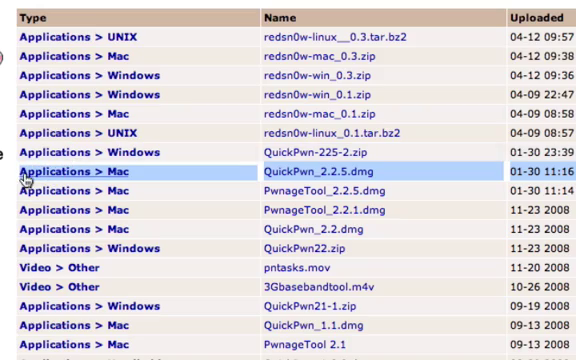
Scroll The Pirate Bay uploads list down to QuickPwn_2.2.5.dmg.
{"action": "scroll", "scroll_direction": "down", "scroll_amount": 3}
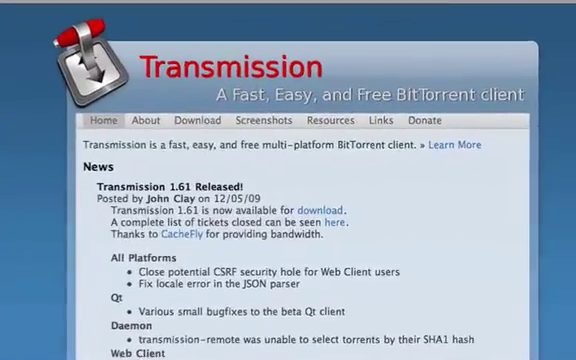
Scroll the Transmission home page, then type 'quick' to find QuickPwn.
{"action": "scroll", "scroll_direction": "down", "scroll_amount": 3}
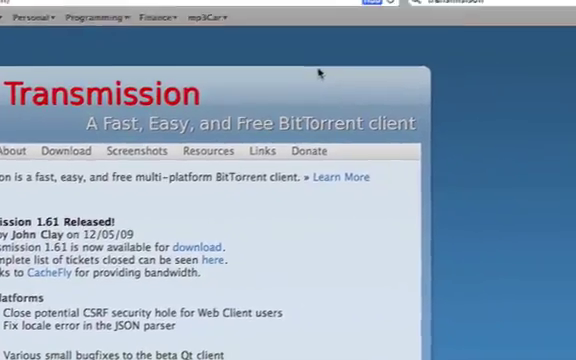
{"action": "type", "text": "quick"}
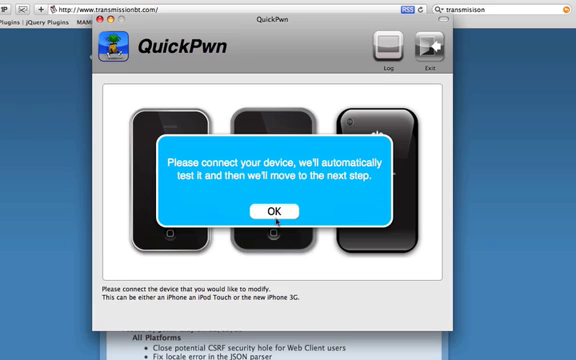
Acknowledge the connect-device prompt and continue with the detected iPhone 3G.
{"action": "left_click", "coordinate": [278, 211]}
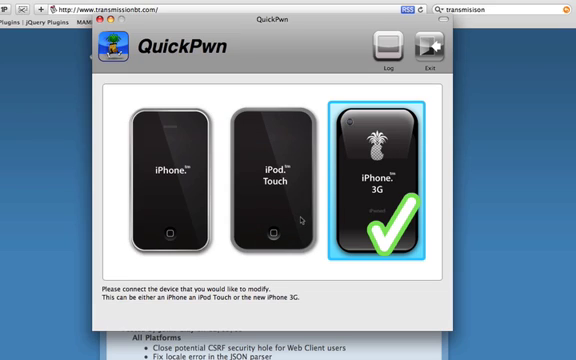
{"action": "left_click", "coordinate": [384, 180]}
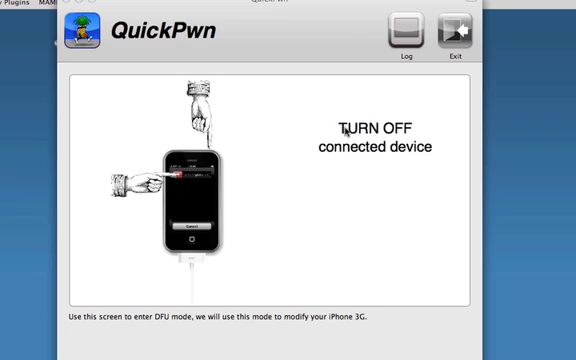
{"action": "mouse_move", "coordinate": [348, 31]}
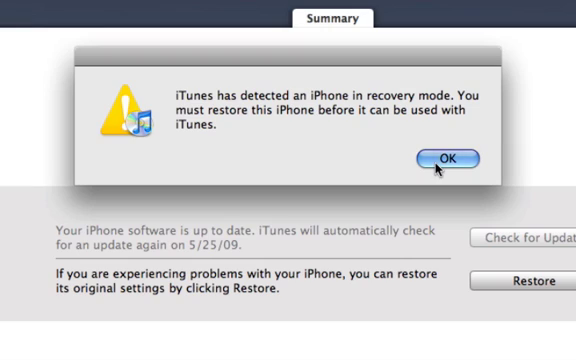
Click OK on iTunes' 'iPhone in recovery mode' alert.
{"action": "left_click", "coordinate": [444, 158]}
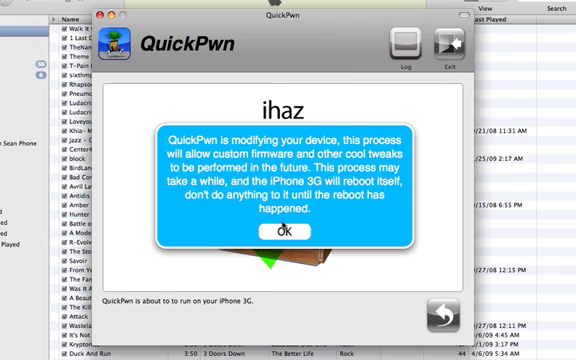
Acknowledge the device modification notice and wait for 'ihaz Success!'.
{"action": "left_click", "coordinate": [288, 238]}
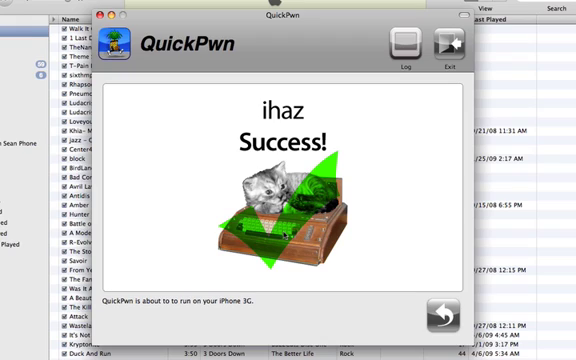
{"action": "mouse_move", "coordinate": [350, 184]}
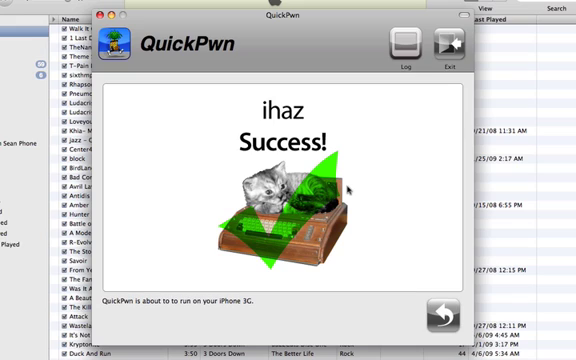